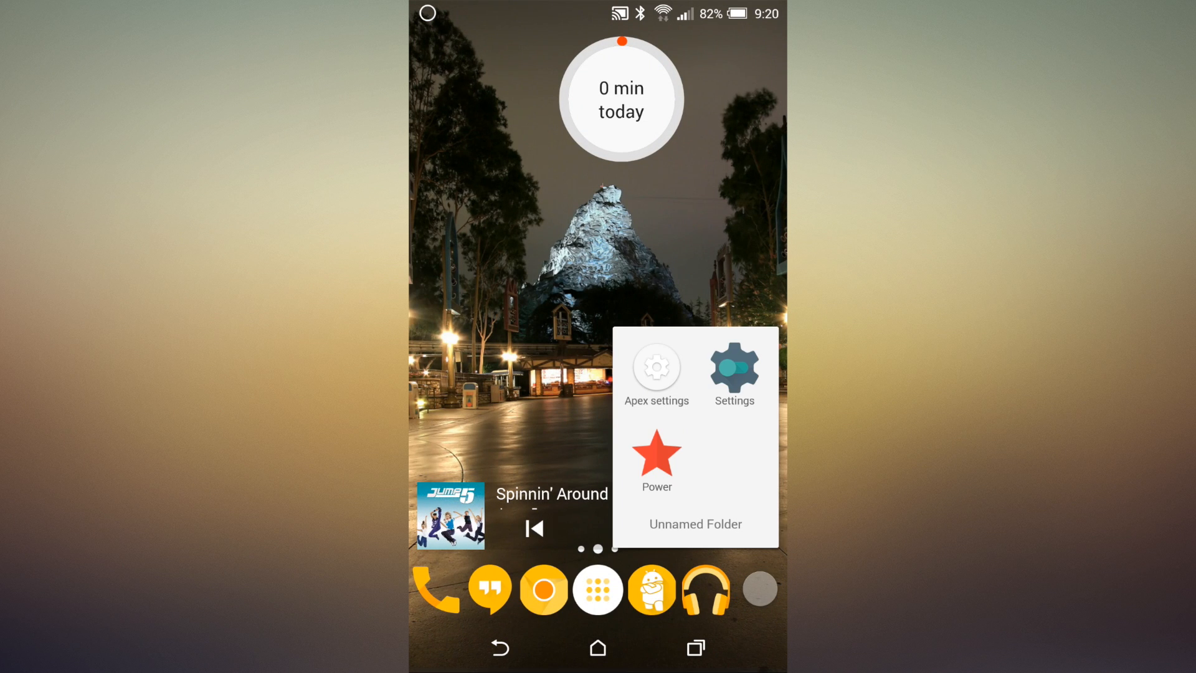
Reach Theme settings from Apex Launcher's own settings menu
{"action": "left_click", "coordinate": [656, 366]}
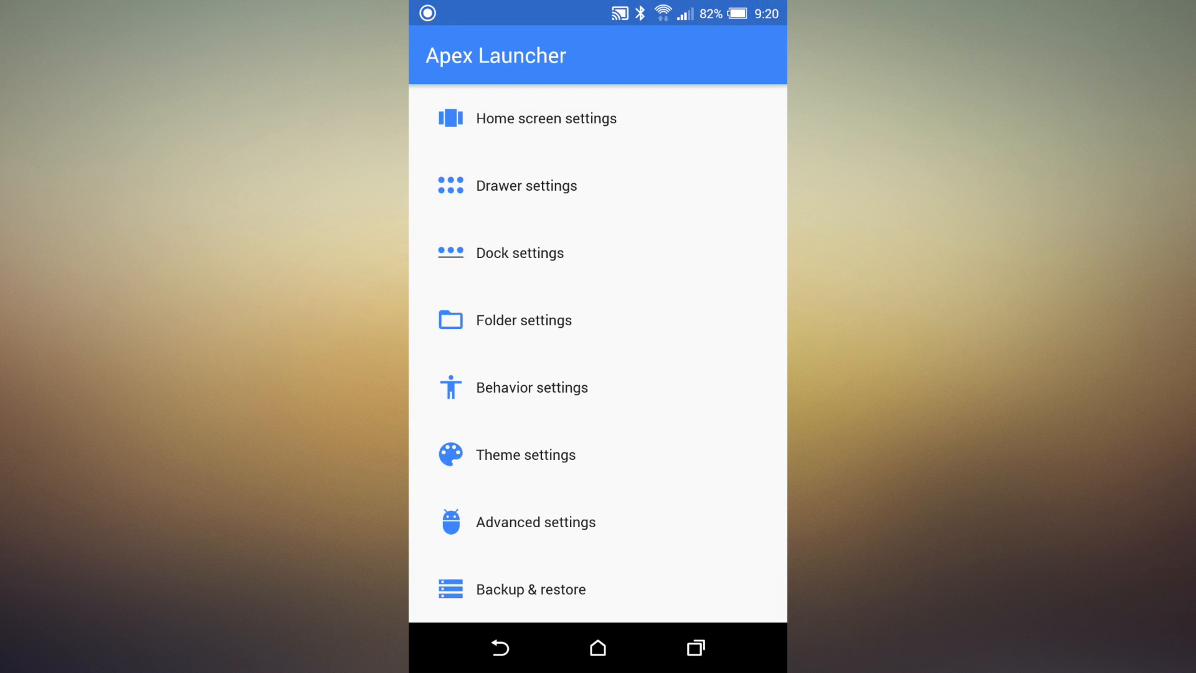
{"action": "left_click", "coordinate": [525, 455]}
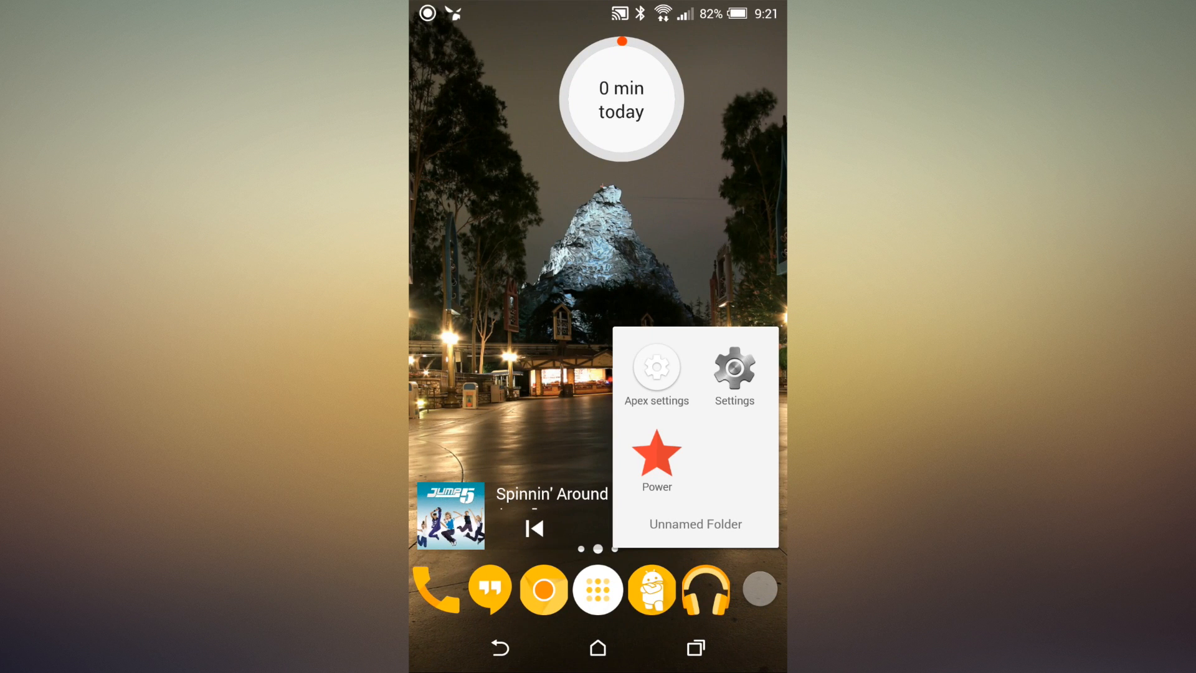
{"action": "left_click", "coordinate": [655, 366]}
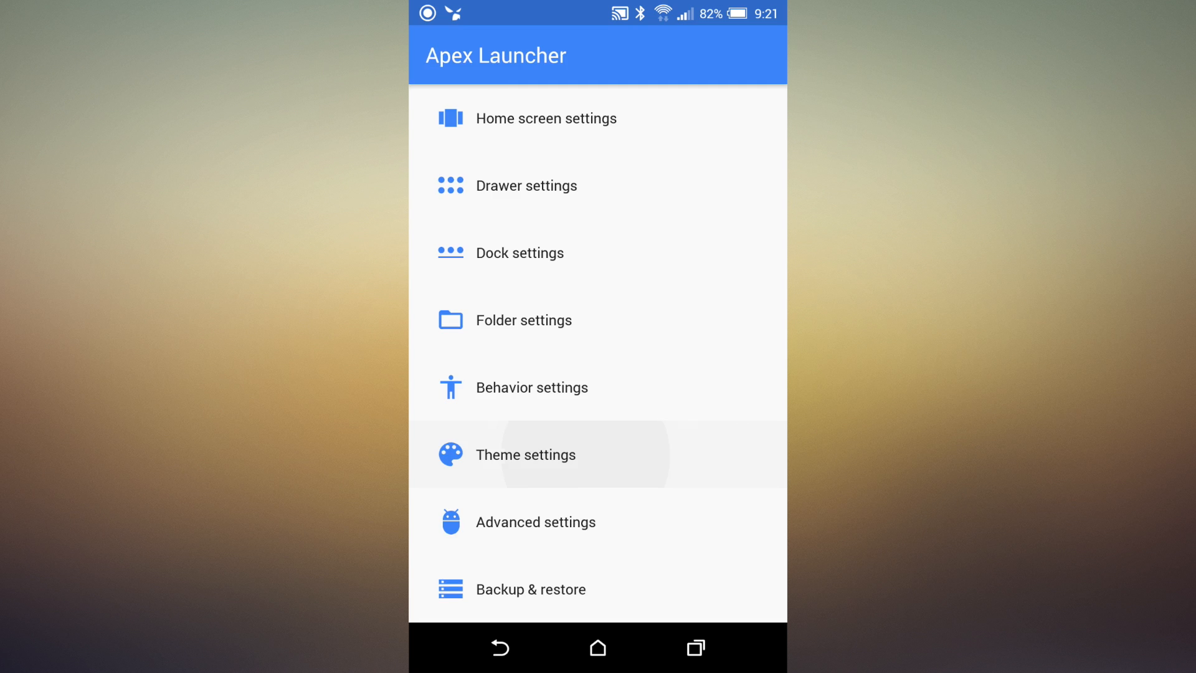
{"action": "left_click", "coordinate": [526, 453]}
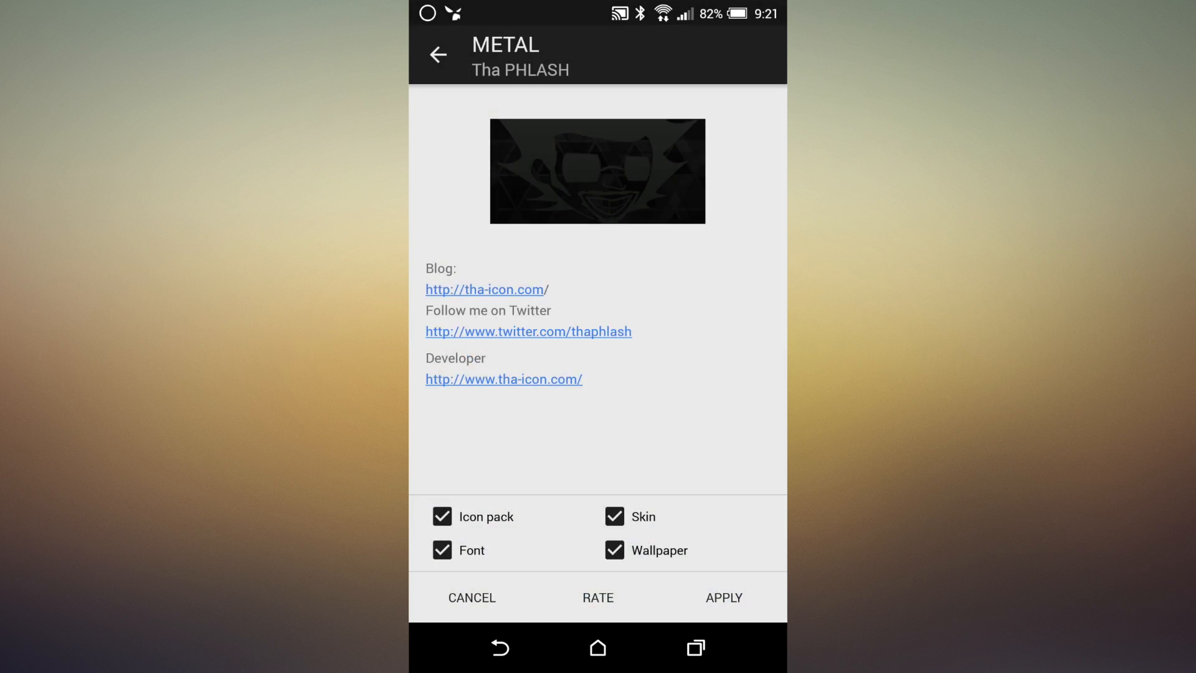
Apply the METAL theme pack and return to the main settings list
{"action": "left_click", "coordinate": [723, 598]}
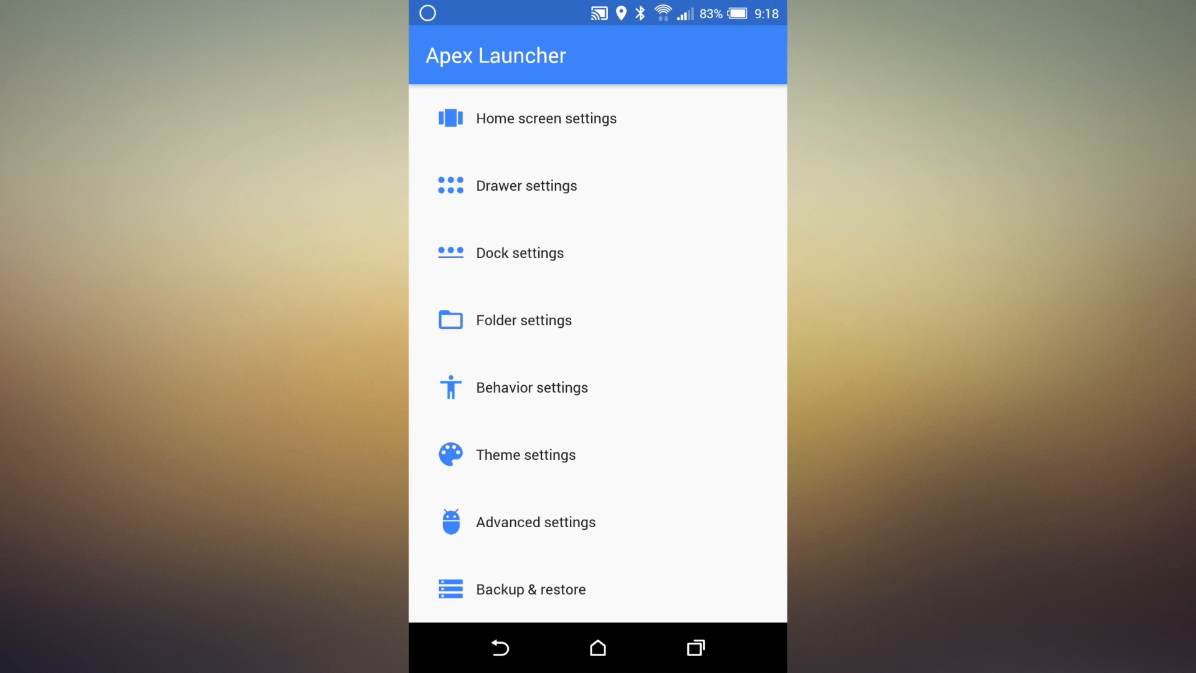
{"action": "left_click", "coordinate": [546, 117]}
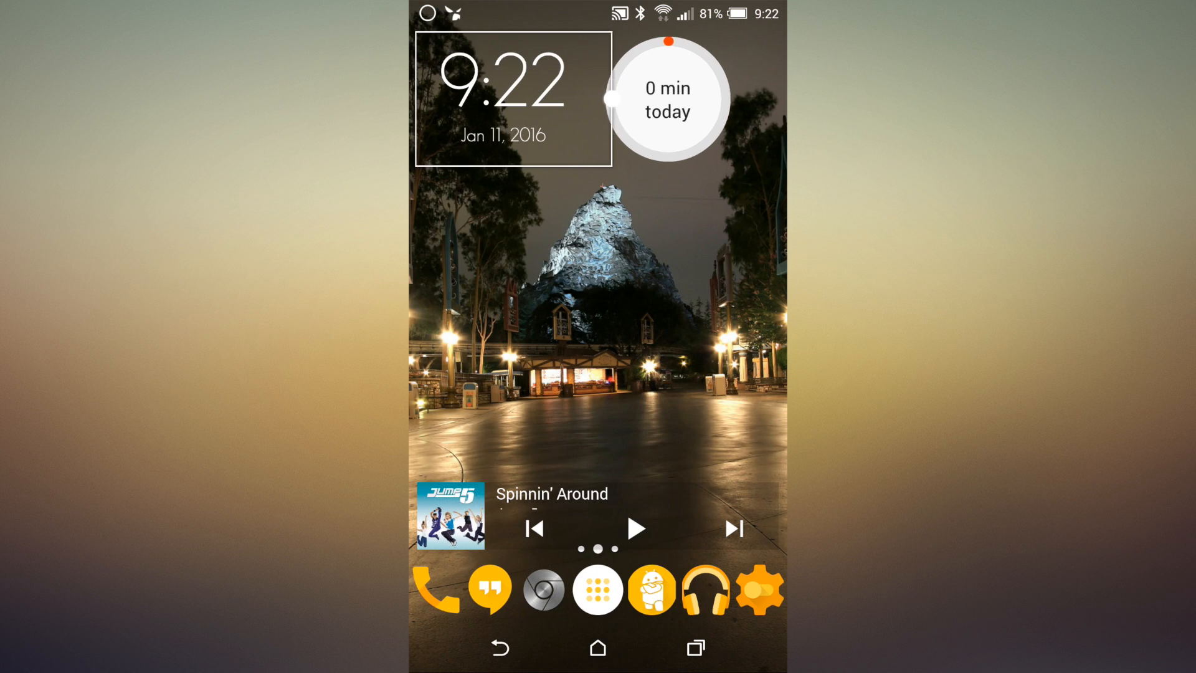
{"action": "left_click", "coordinate": [504, 99]}
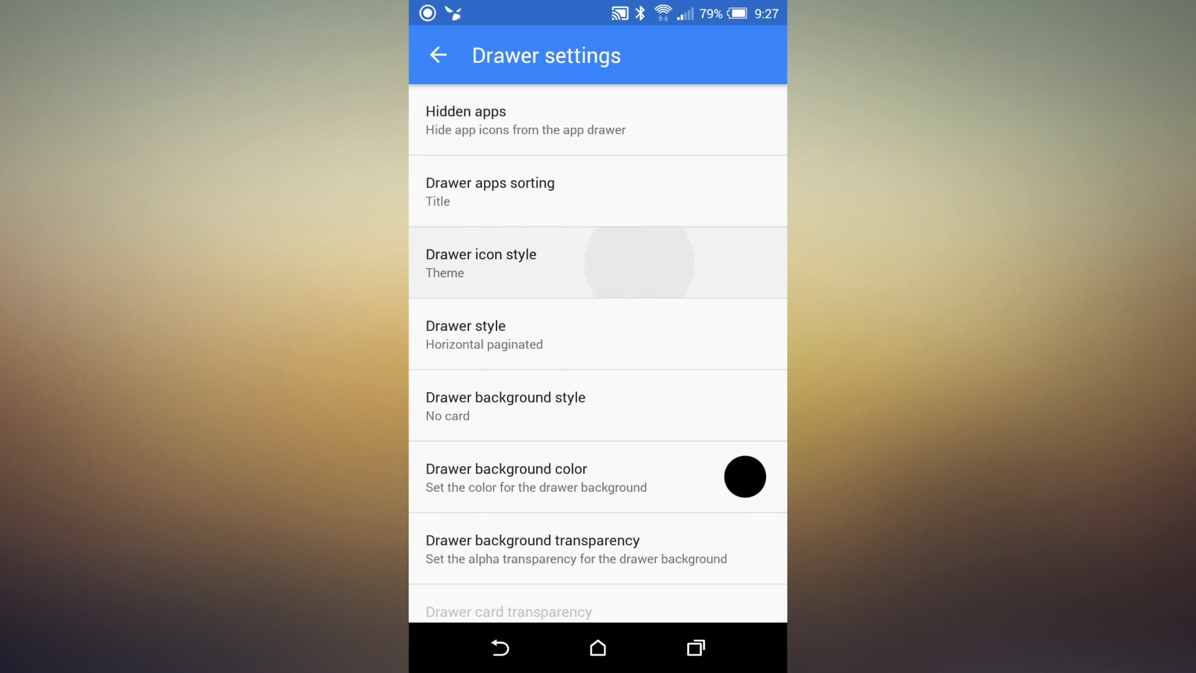
{"action": "left_click", "coordinate": [441, 55]}
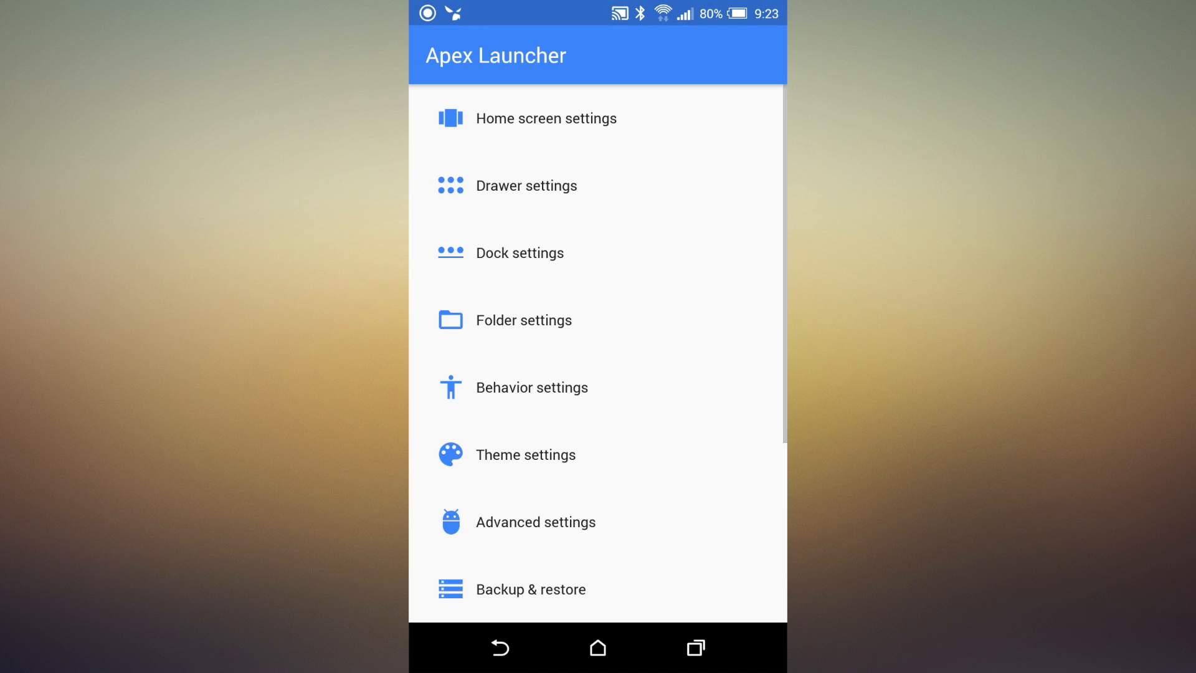
View Backup & restore options, then search Google Play for 'apex theme'
{"action": "left_click", "coordinate": [530, 587]}
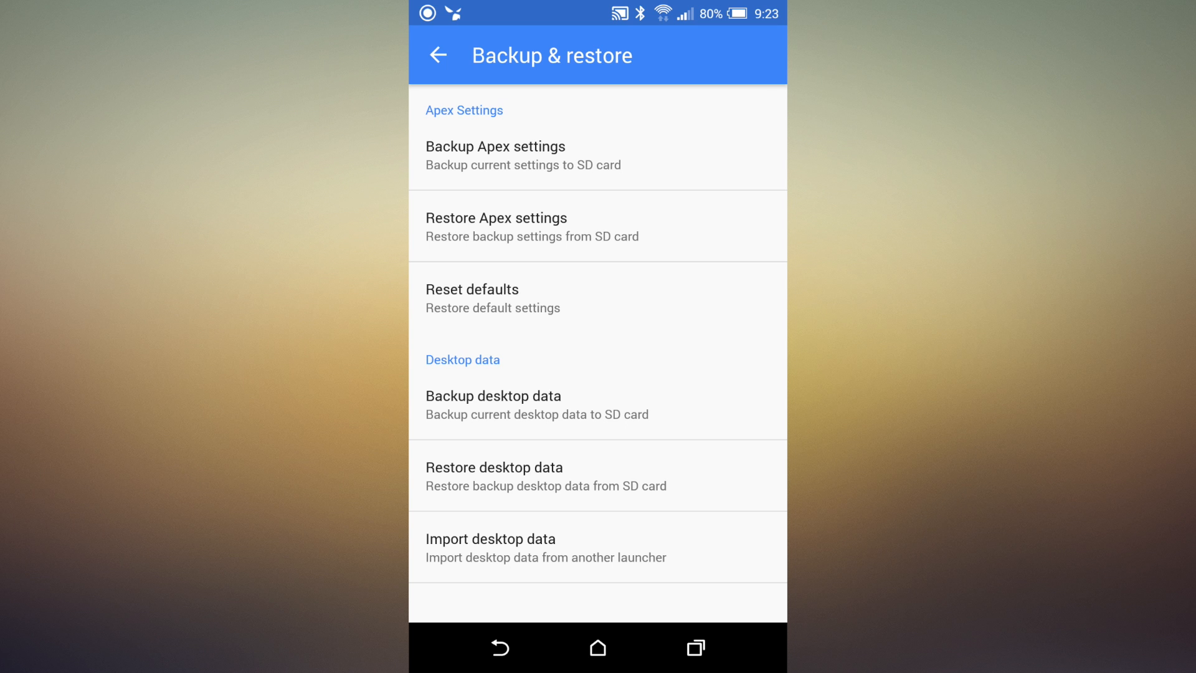
{"action": "left_click", "coordinate": [495, 154]}
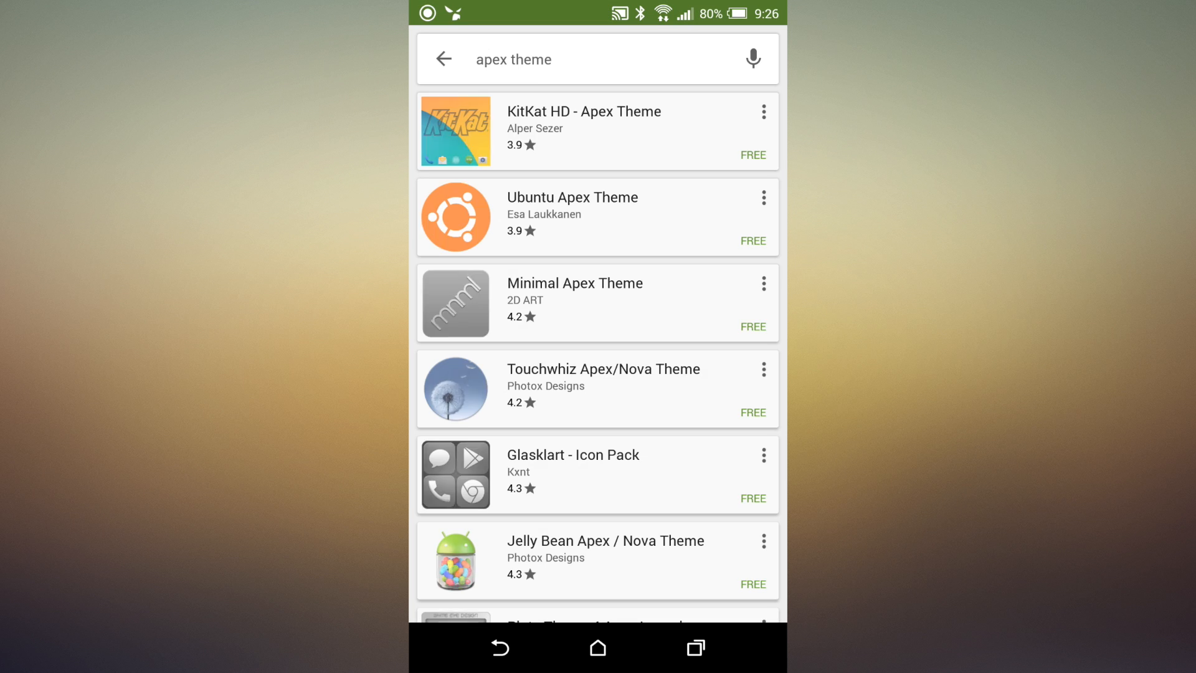
{"action": "scroll", "scroll_direction": "down", "scroll_amount": 3}
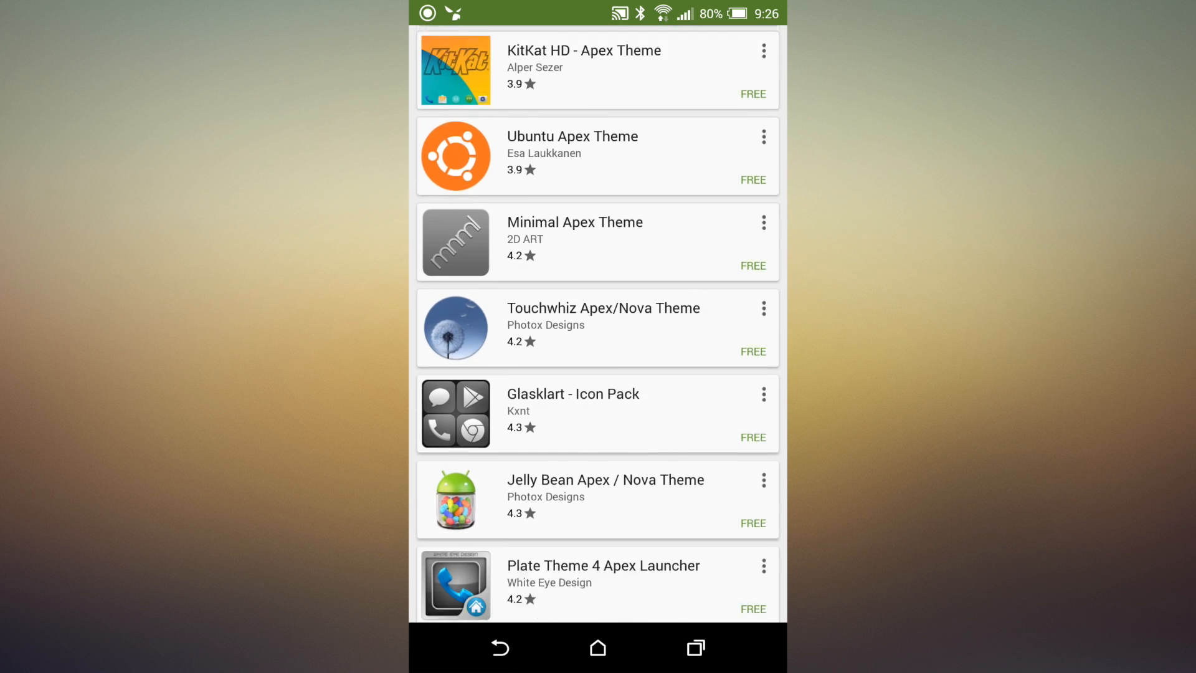
{"action": "scroll", "scroll_direction": "down", "scroll_amount": 3}
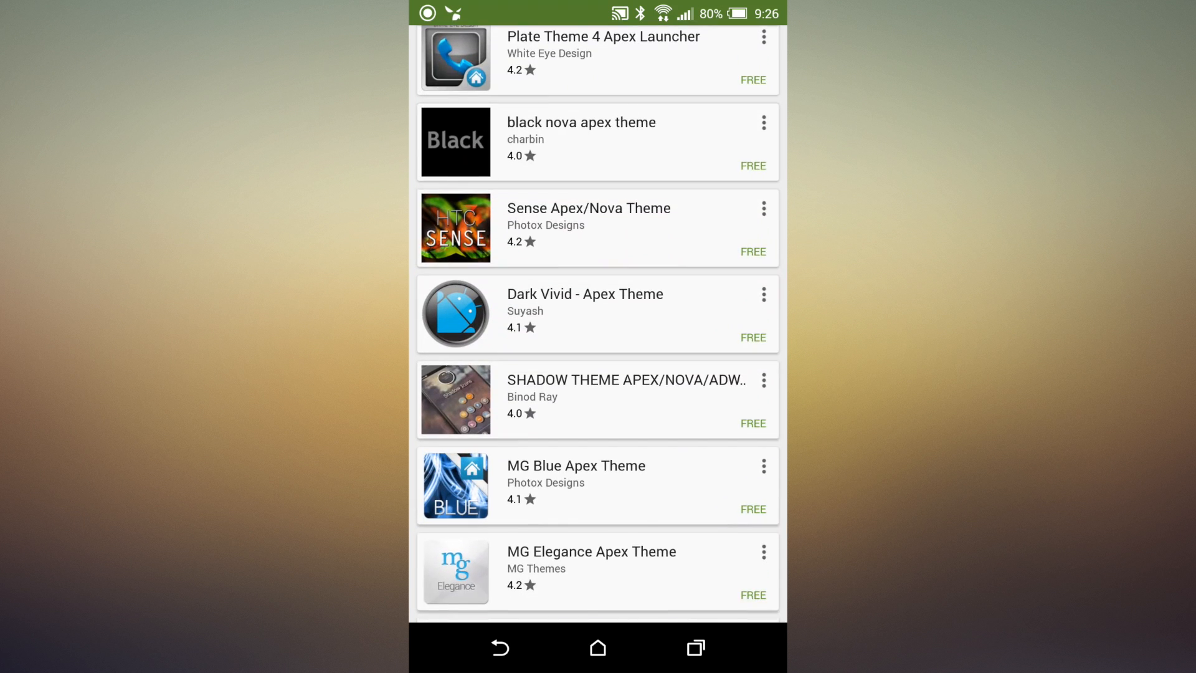
{"action": "scroll", "scroll_direction": "down", "scroll_amount": 3}
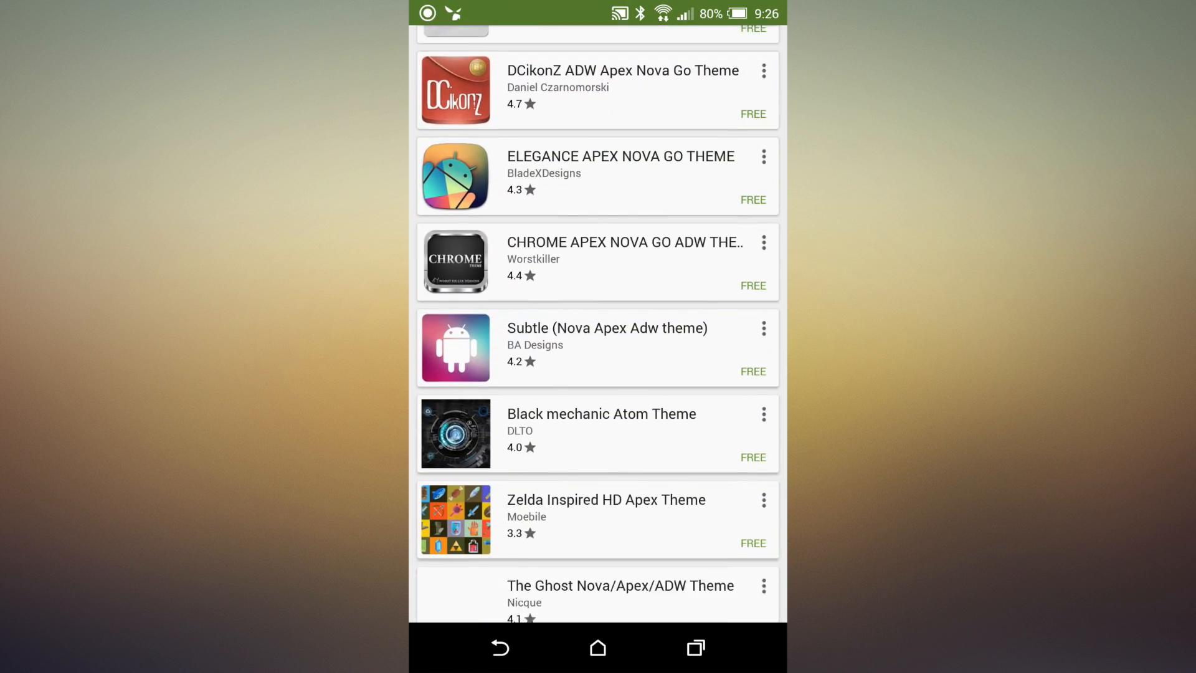